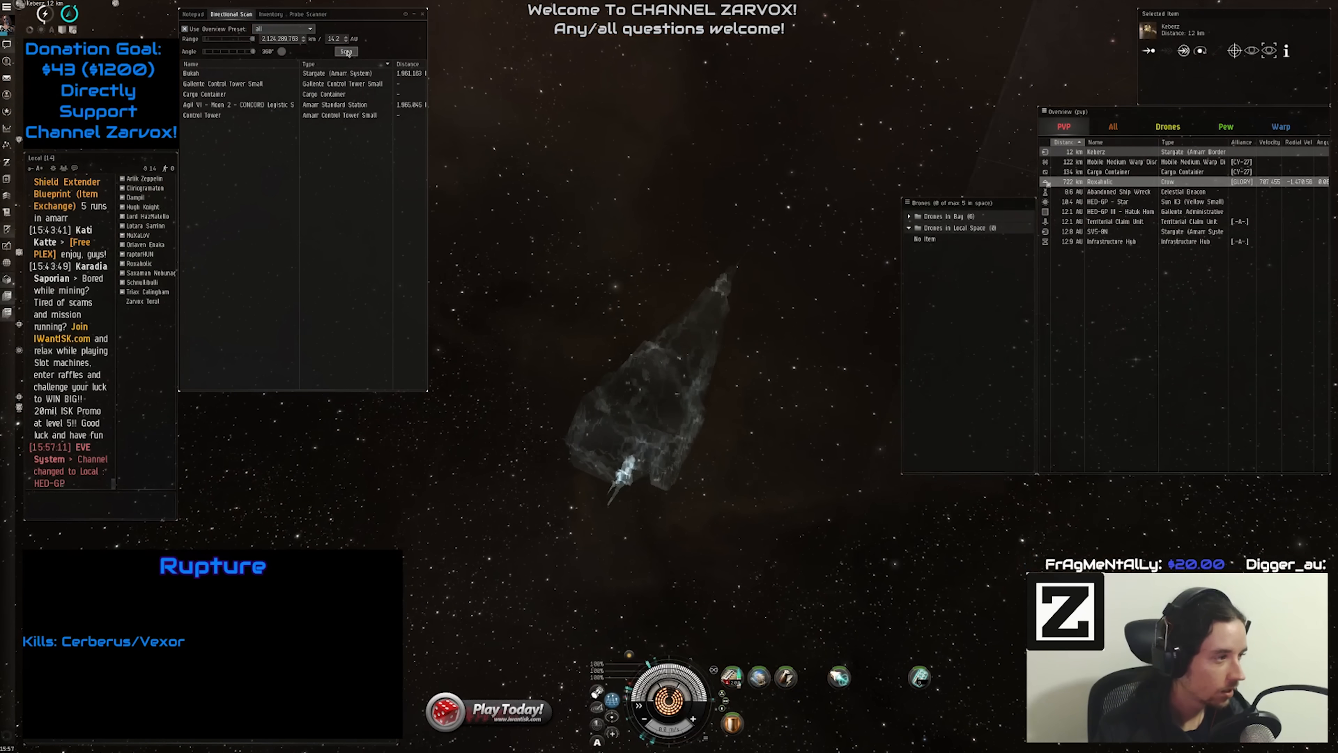
Run a directional scan and warp the ship away from the stargate.
left_click(346, 52)
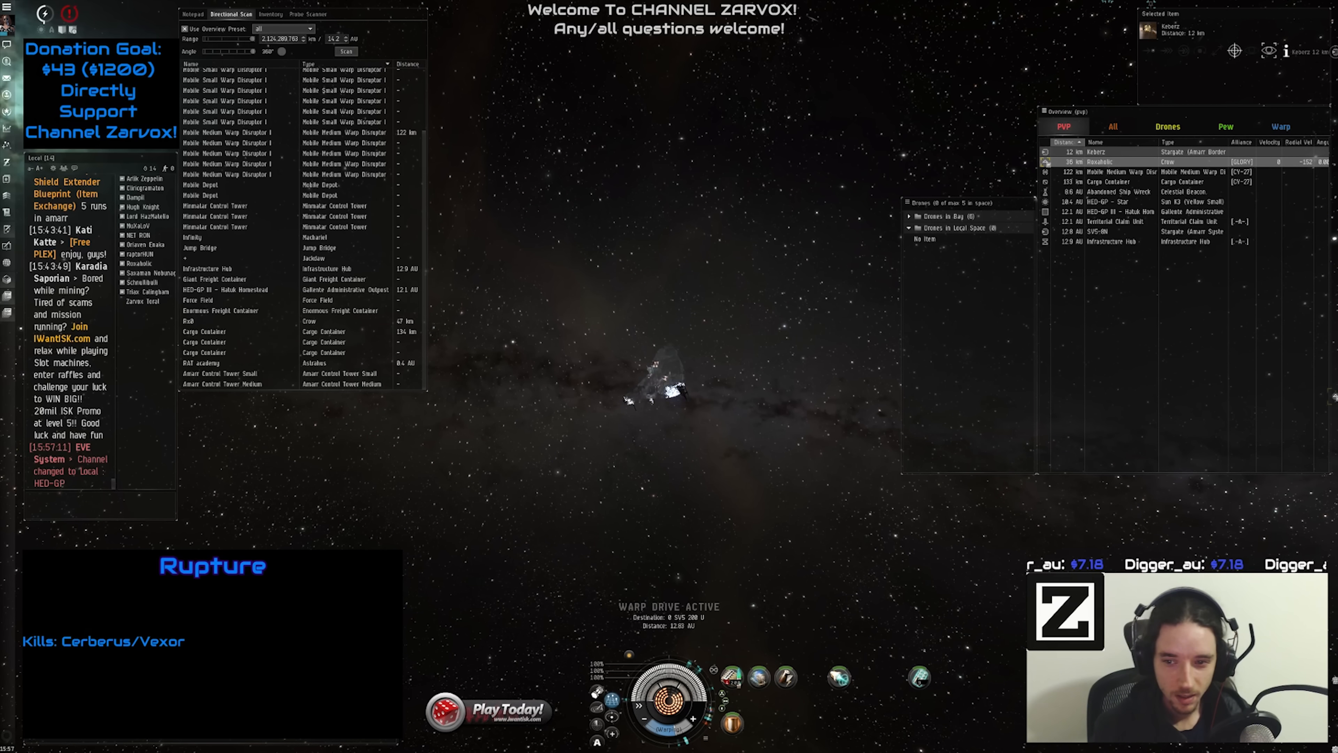
left_click(1112, 126)
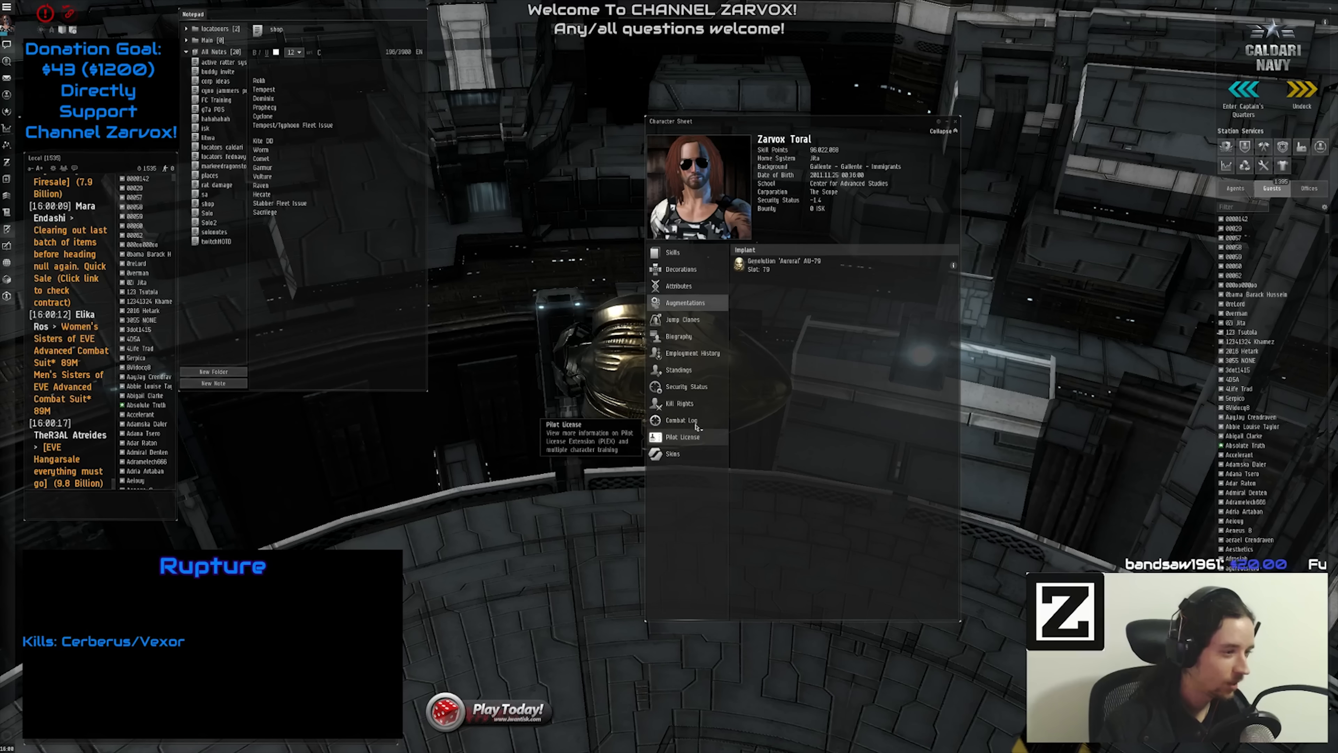
left_click(681, 419)
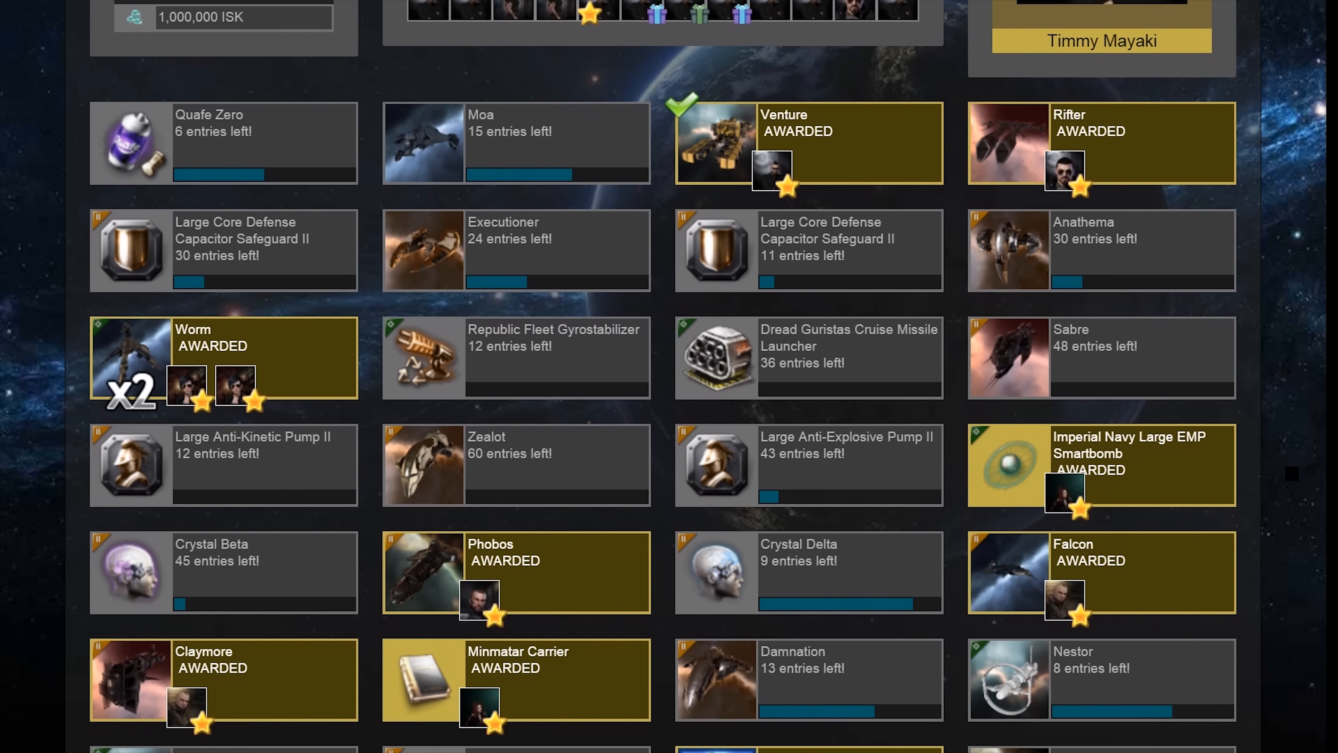
Scroll the raffle list and Stellar Pool winners, then view the Achievements progress page.
scroll("down", 3)
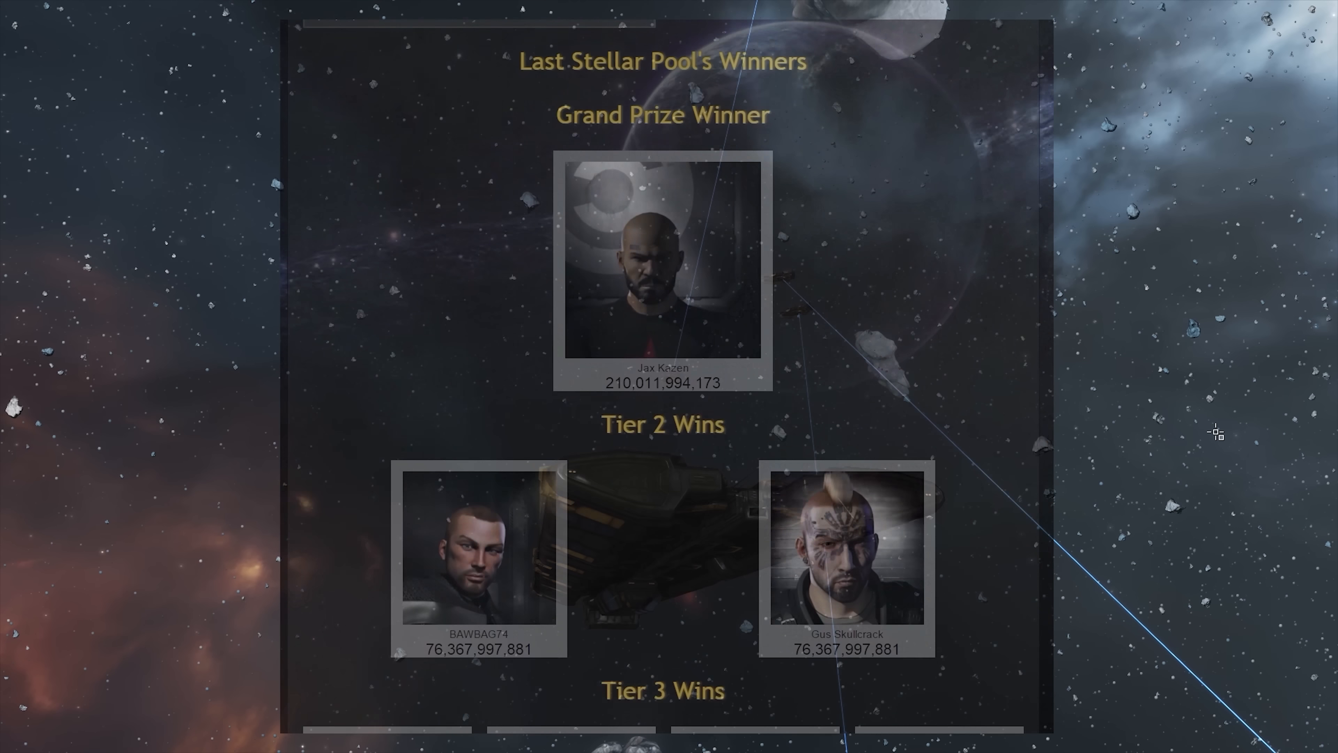
left_click(775, 55)
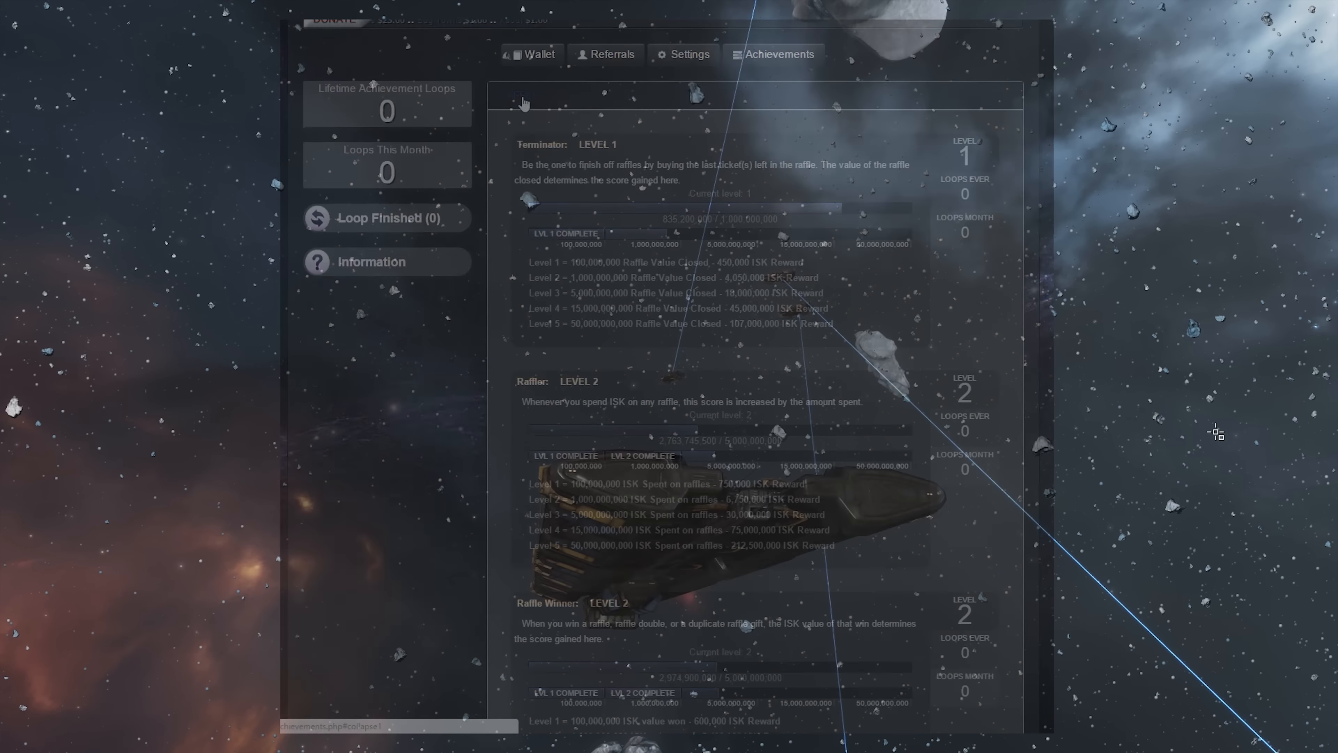